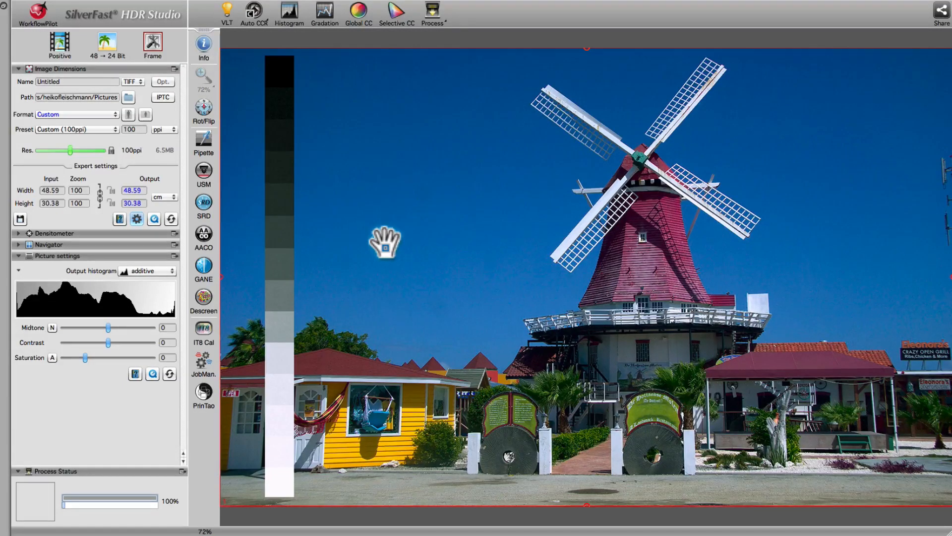
mouse_move(331, 139)
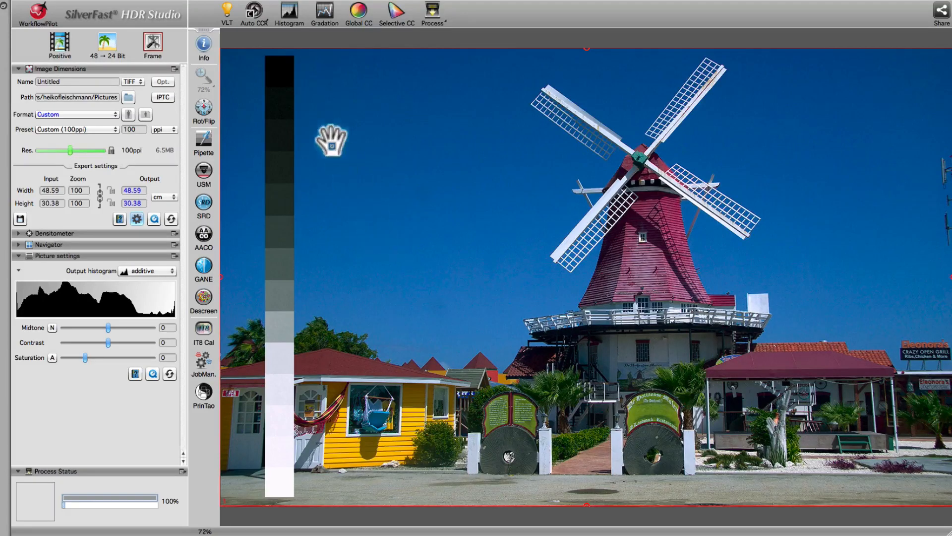
mouse_move(227, 13)
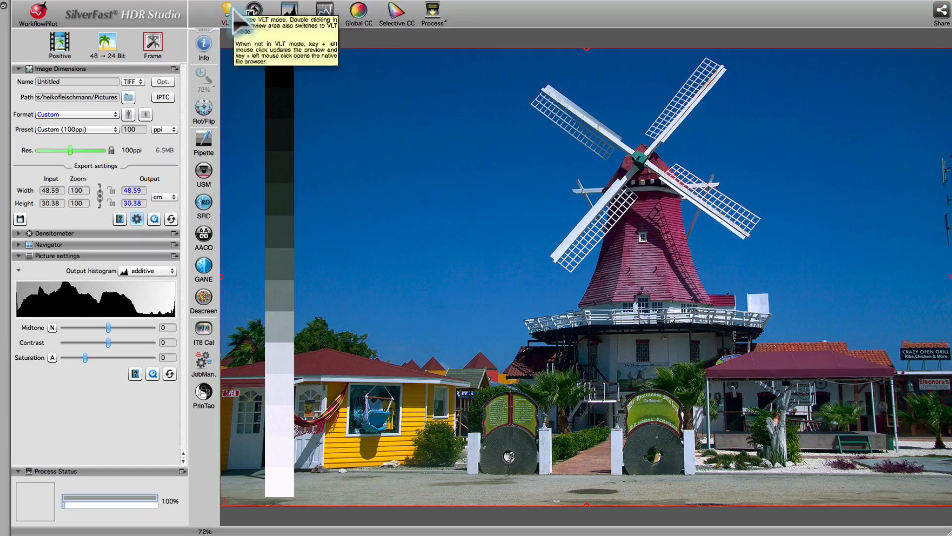
- Load the ChichenItza4 pyramid slide from the virtual light table, replacing the windmill image
left_click(227, 10)
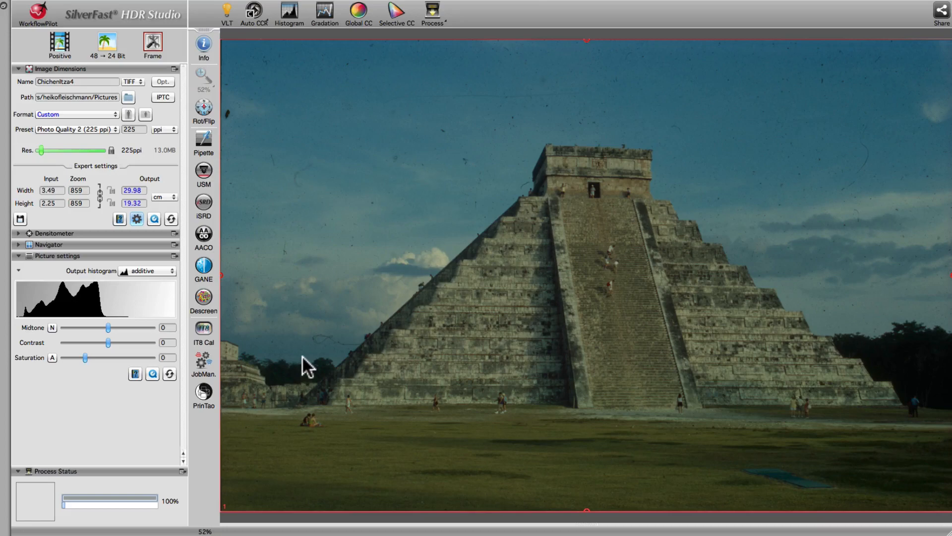
mouse_move(255, 18)
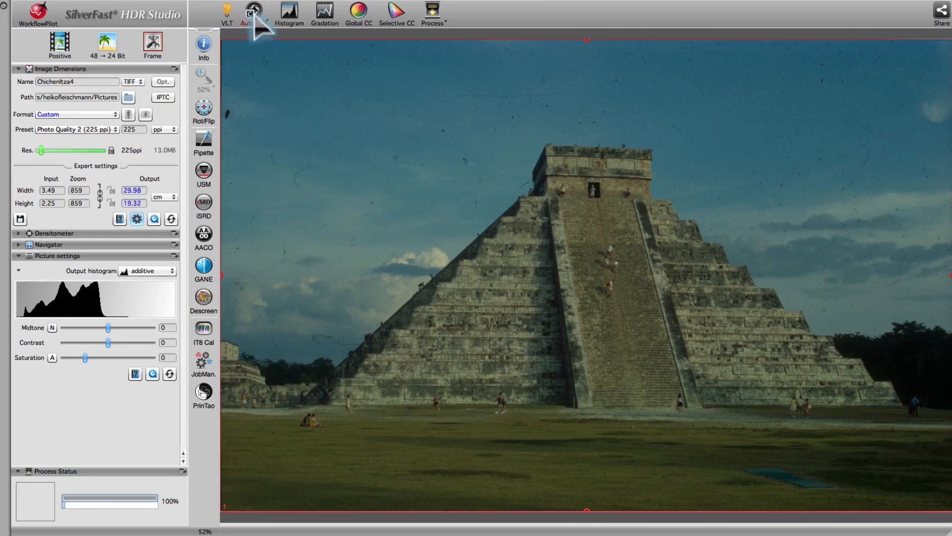
- Apply Auto CCR colour-cast removal and AACO adaptive contrast optimisation to the pyramid slide
left_click(253, 11)
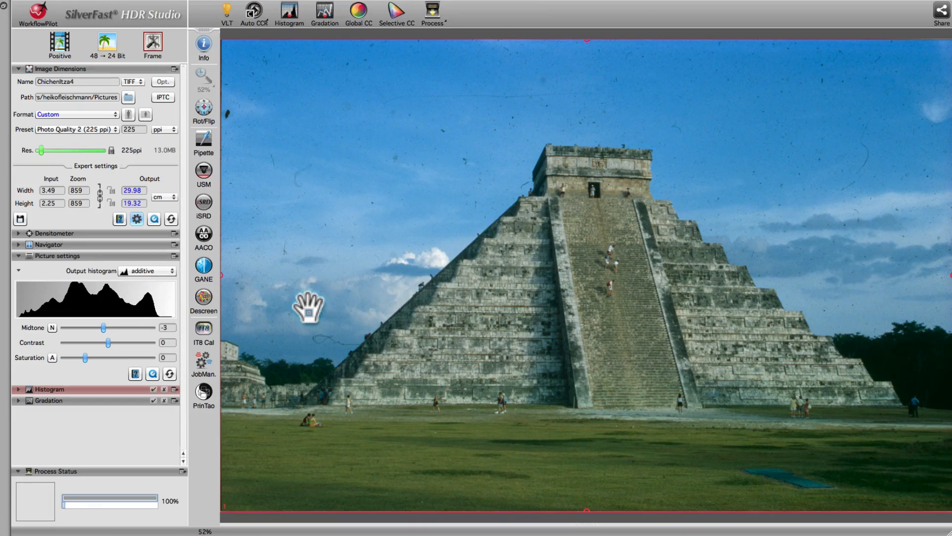
left_click(203, 237)
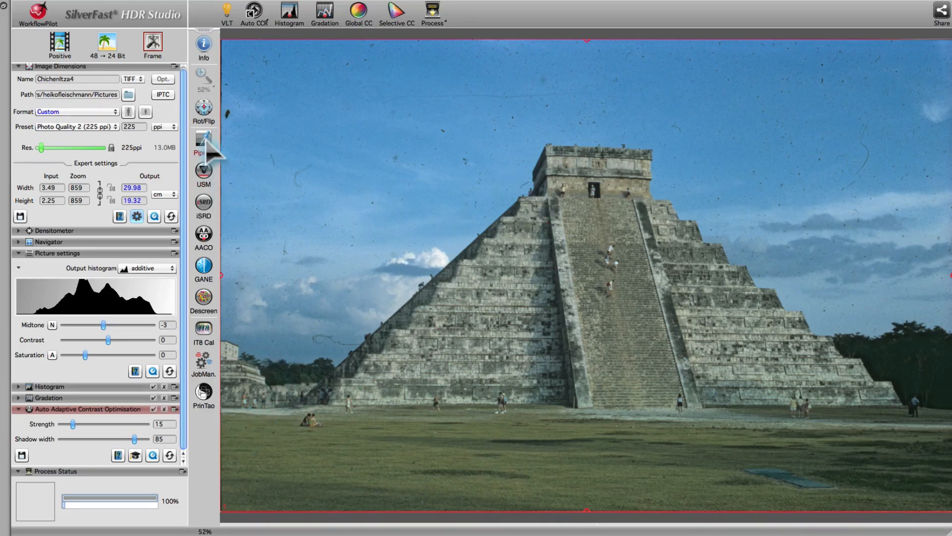
- Sample a white point with the Pipette, then reopen its reference-point choices for Neutral Point
left_click(203, 137)
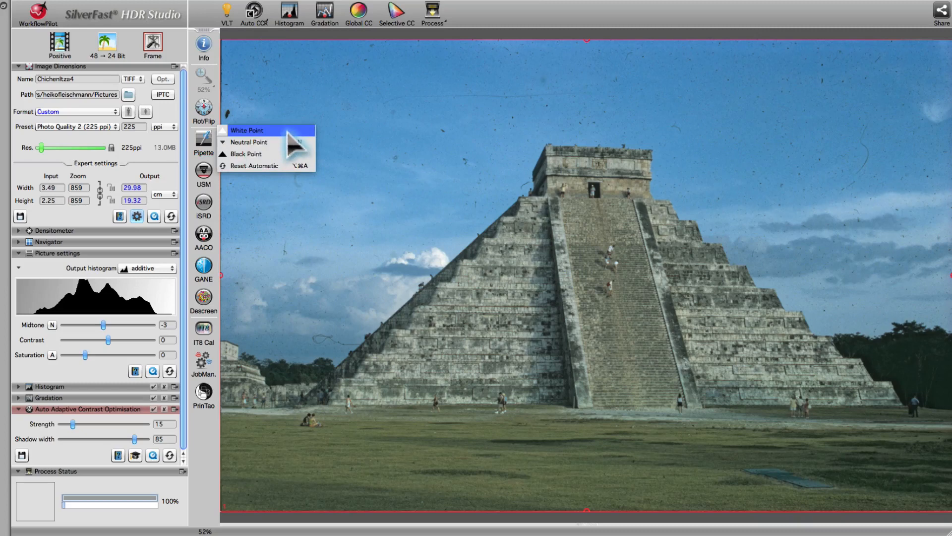
left_click(246, 130)
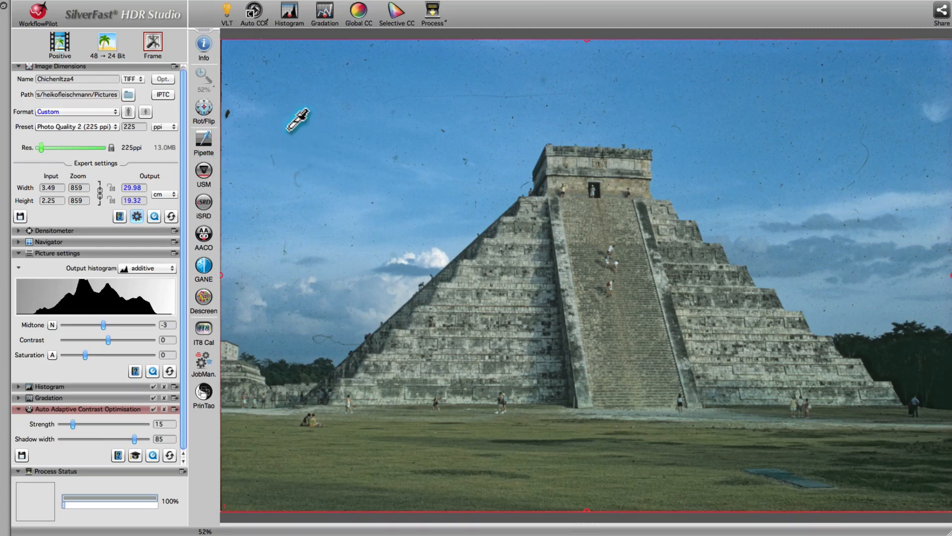
mouse_move(451, 252)
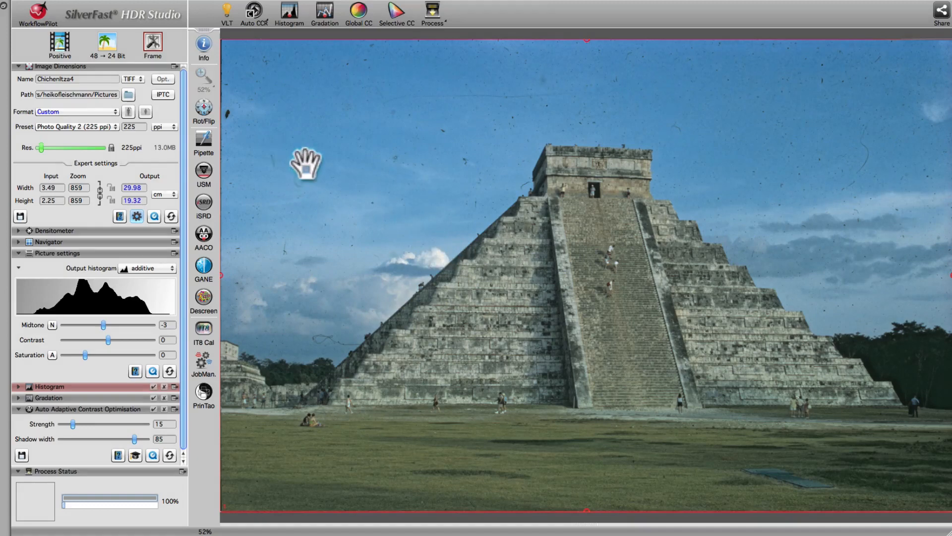
left_click(203, 144)
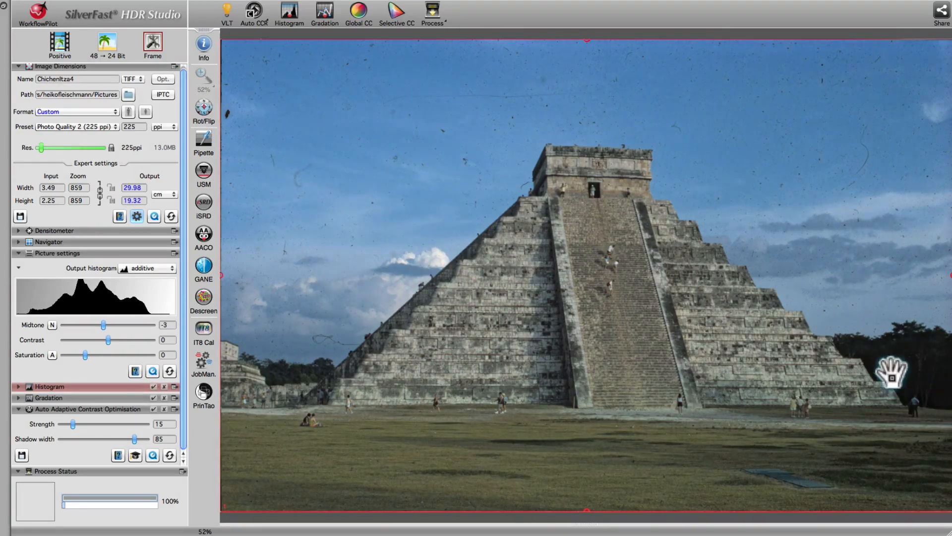
left_click(203, 143)
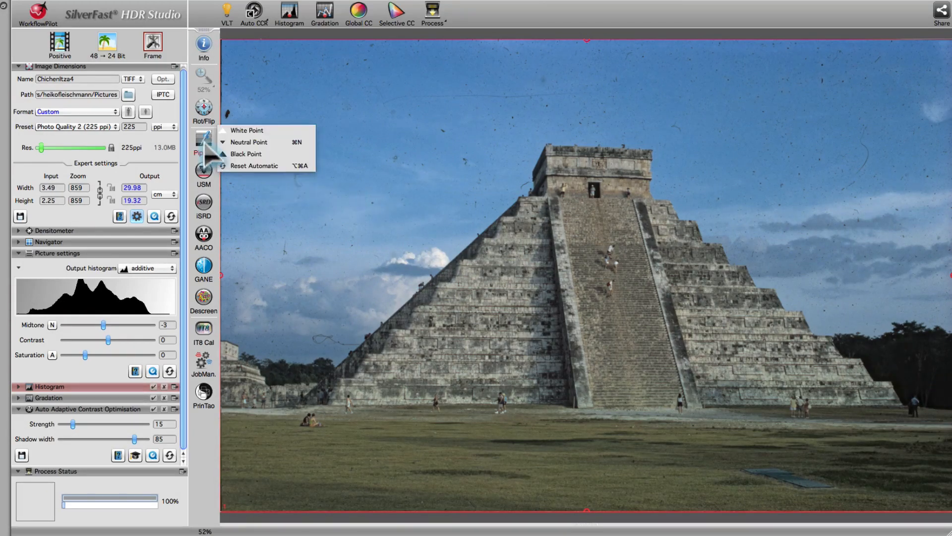
mouse_move(268, 143)
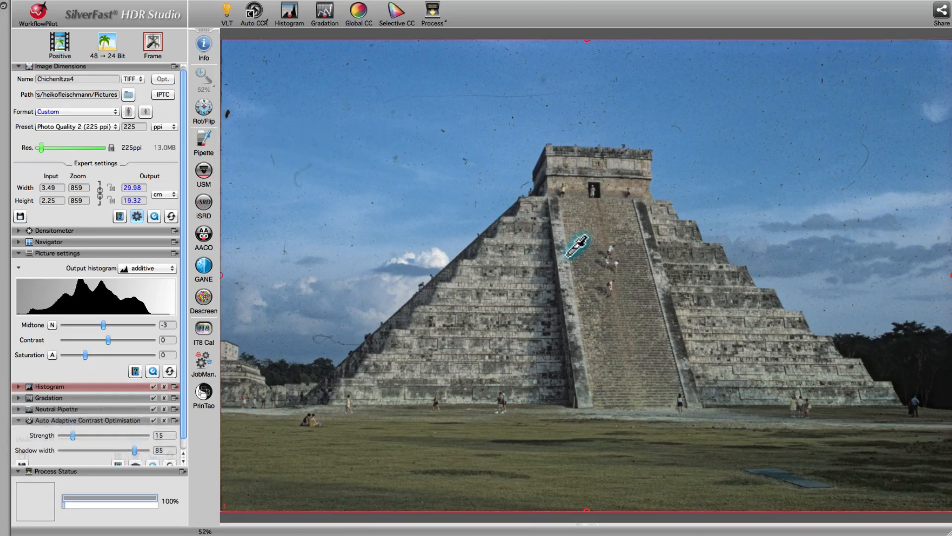
mouse_move(315, 289)
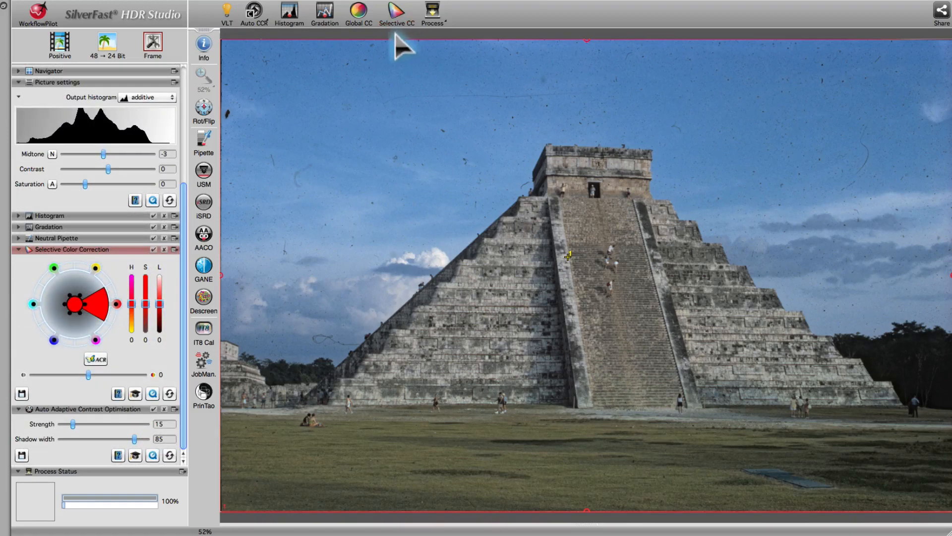
mouse_move(400, 425)
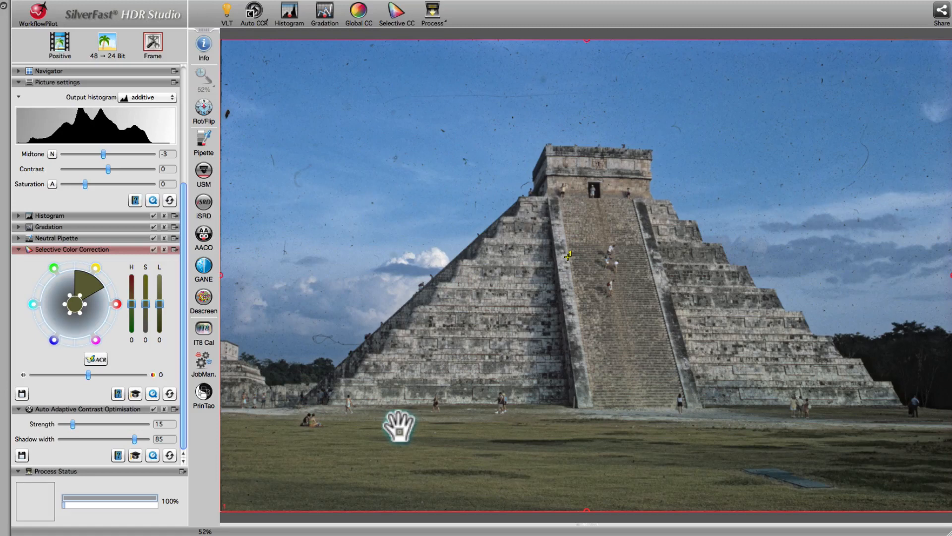
mouse_move(164, 341)
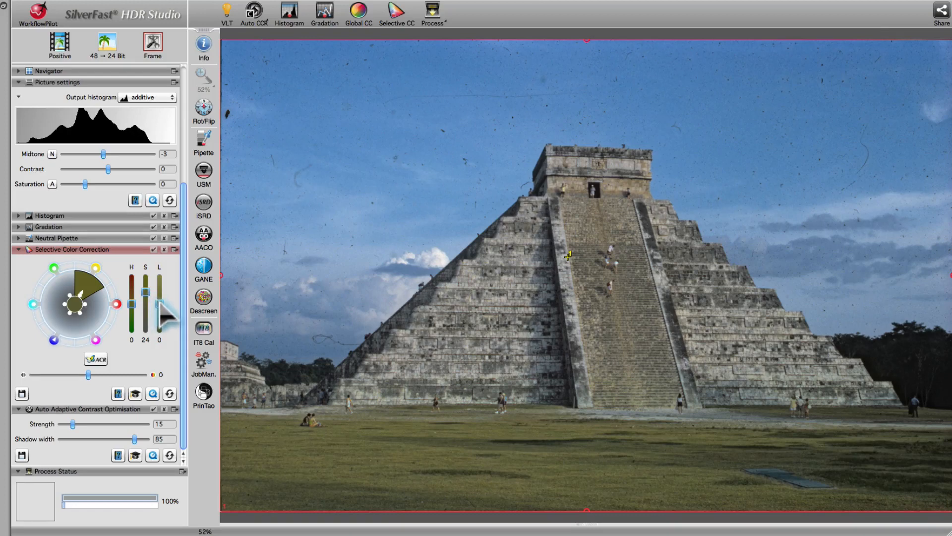
- Raise the Selective CC lightness slider for the selected yellow-green tones
left_click_drag(160, 311, 160, 297)
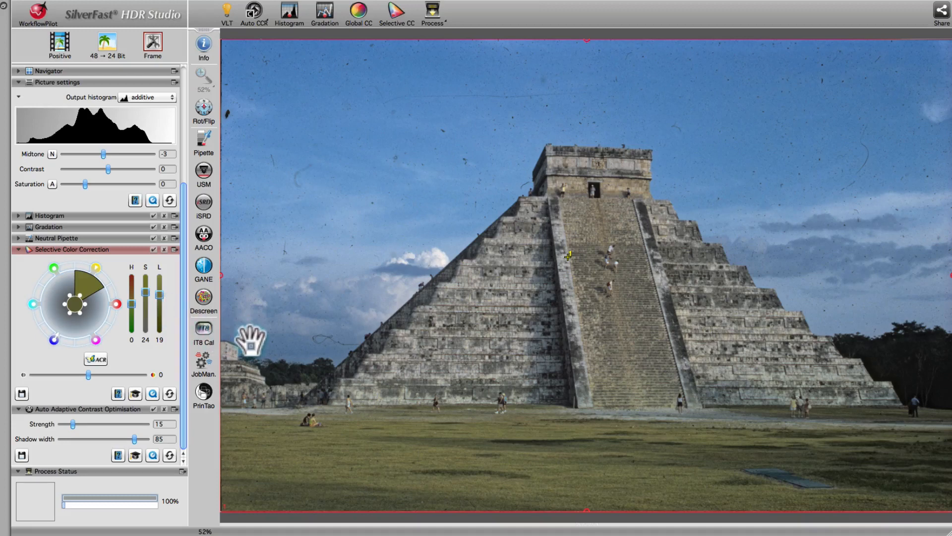
mouse_move(419, 176)
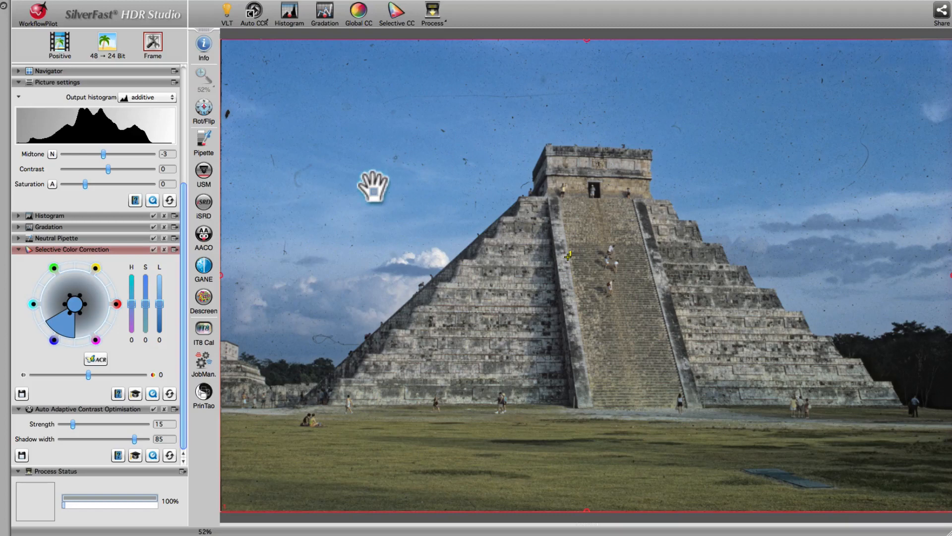
mouse_move(174, 341)
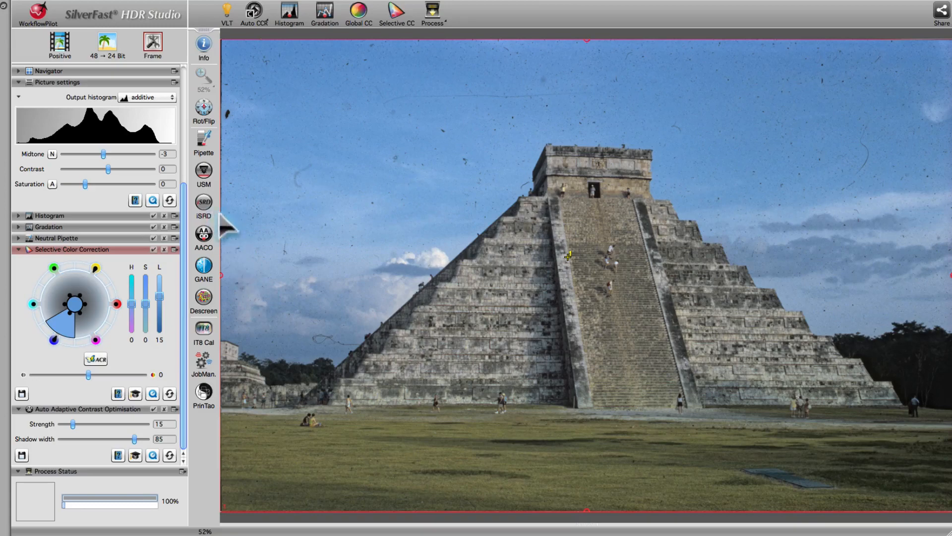
- Enable iSRD with HQ full-area preview and Display set to Mark
left_click(203, 200)
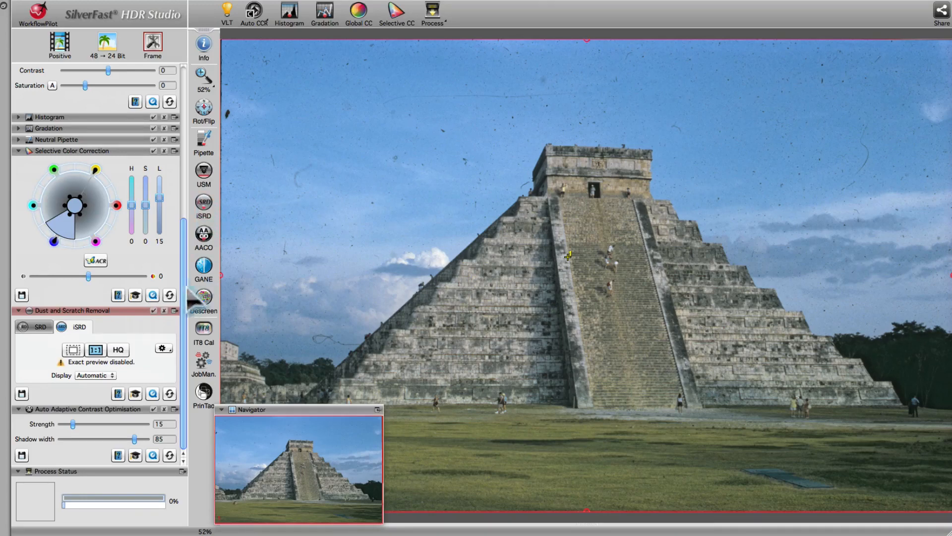
mouse_move(142, 358)
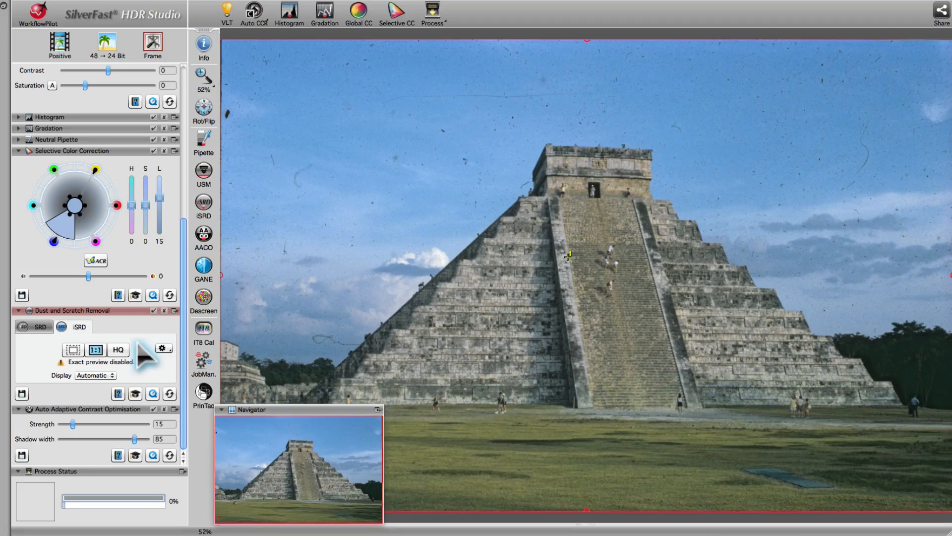
left_click(94, 350)
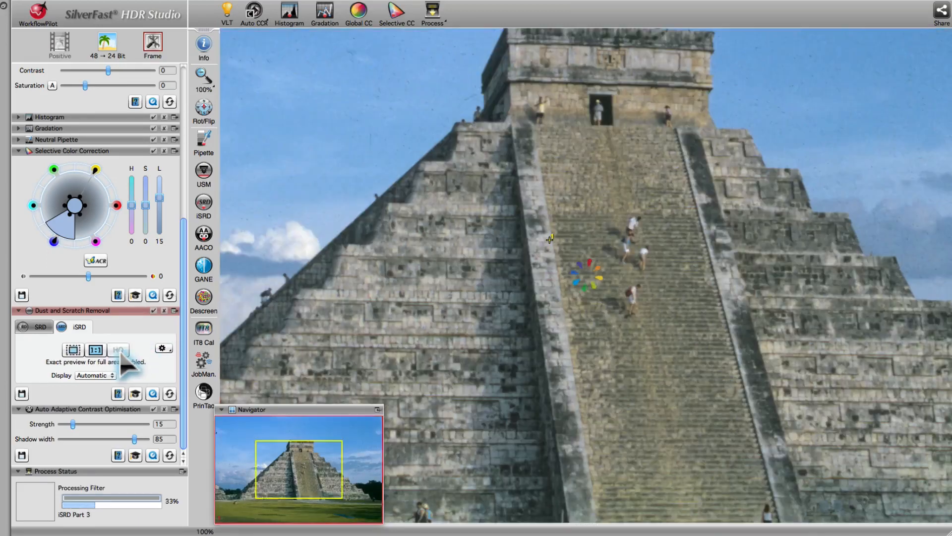
left_click(94, 375)
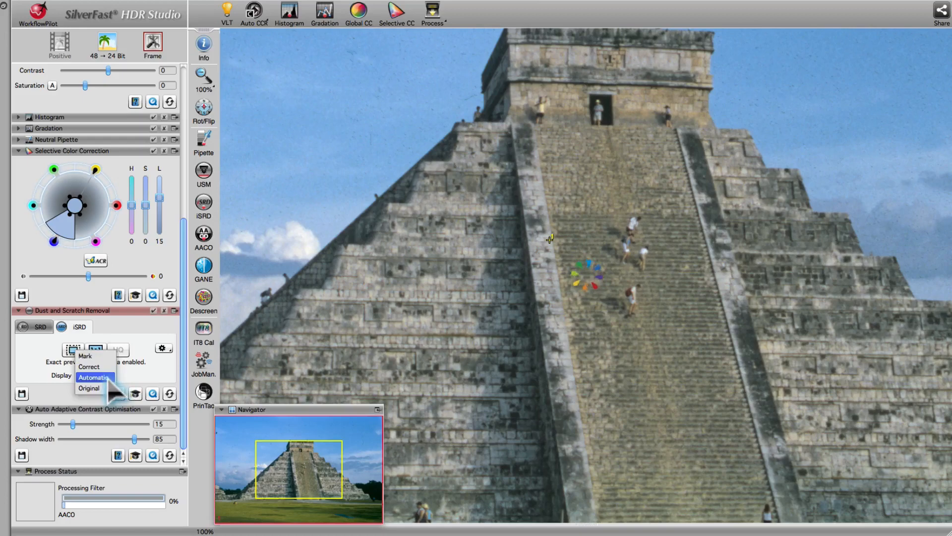
left_click(84, 355)
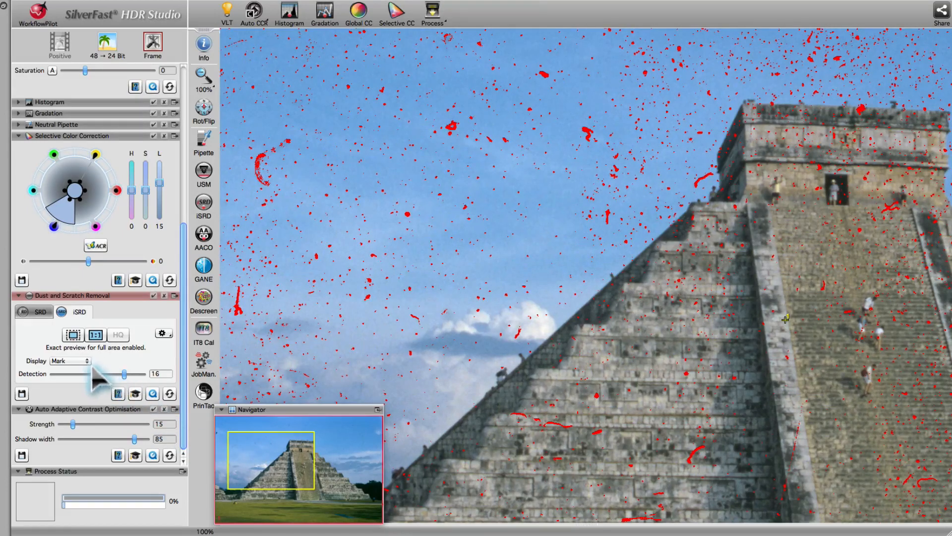
- Switch the iSRD Display to Correct to preview the dust-free sky
left_click(69, 360)
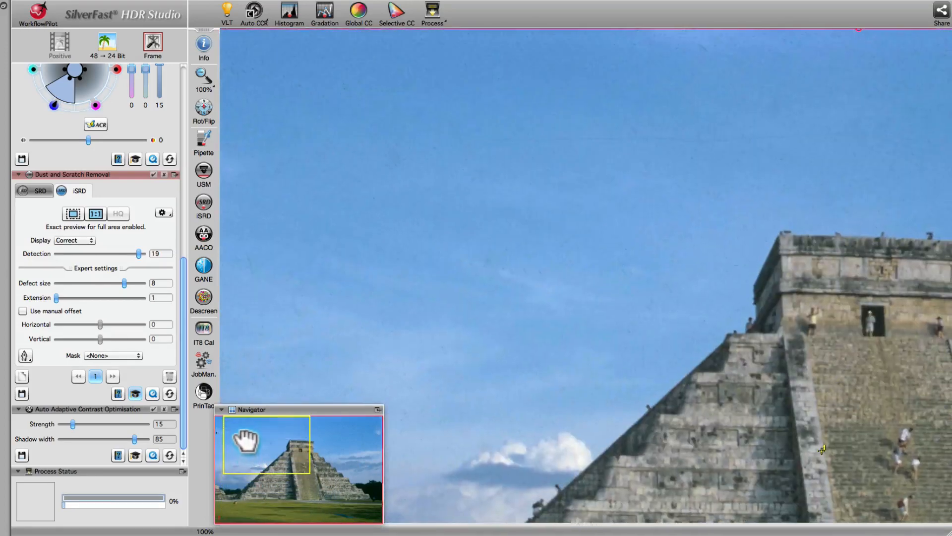
mouse_move(429, 59)
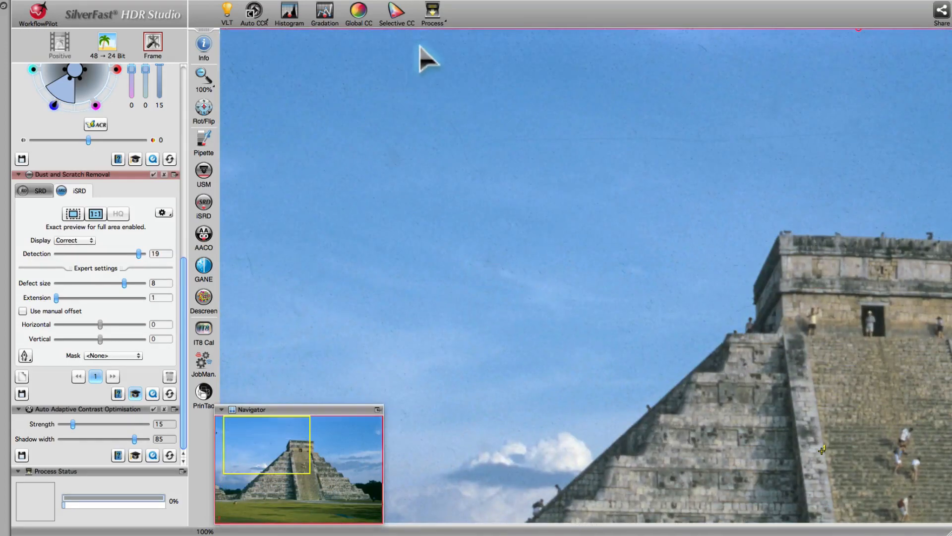
- Process the corrected slide and open Chichenitza4 (6).tif in Preview
left_click(431, 11)
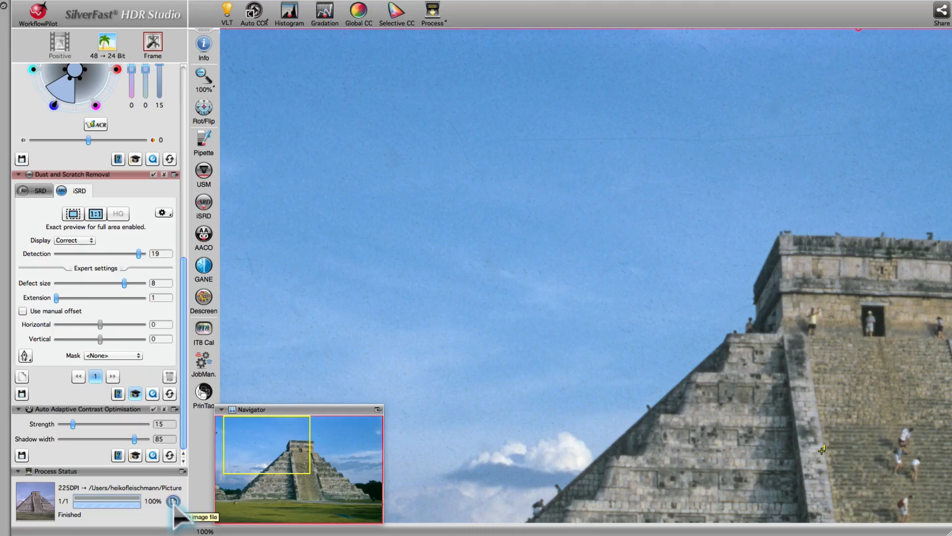
left_click(173, 501)
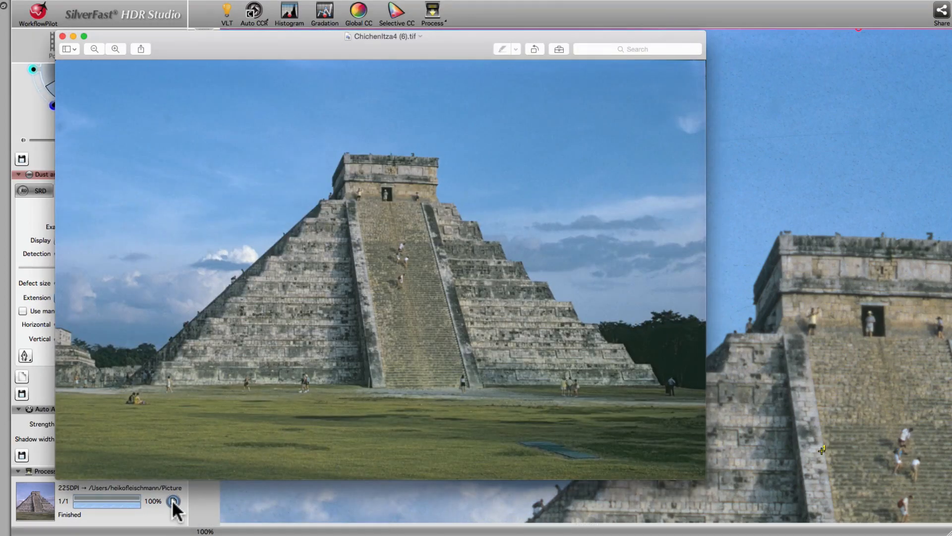